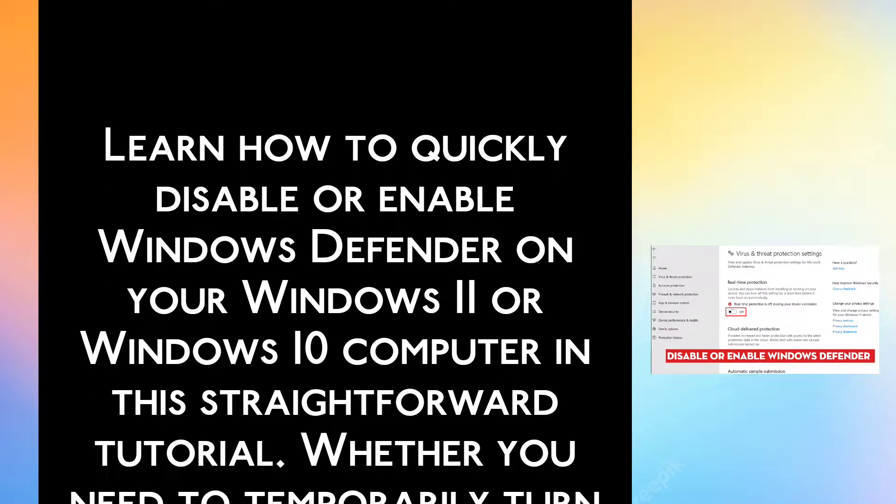
{"action": "scroll", "scroll_direction": "down", "scroll_amount": 3}
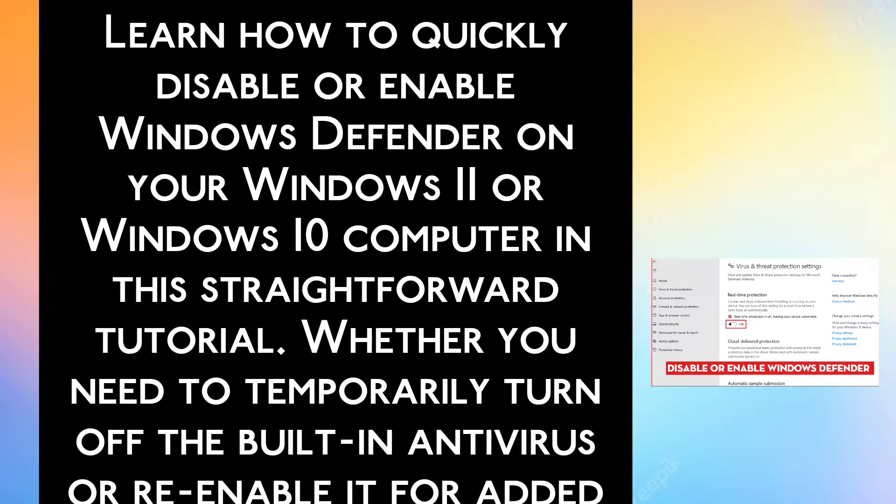
{"action": "scroll", "scroll_direction": "down", "scroll_amount": 3}
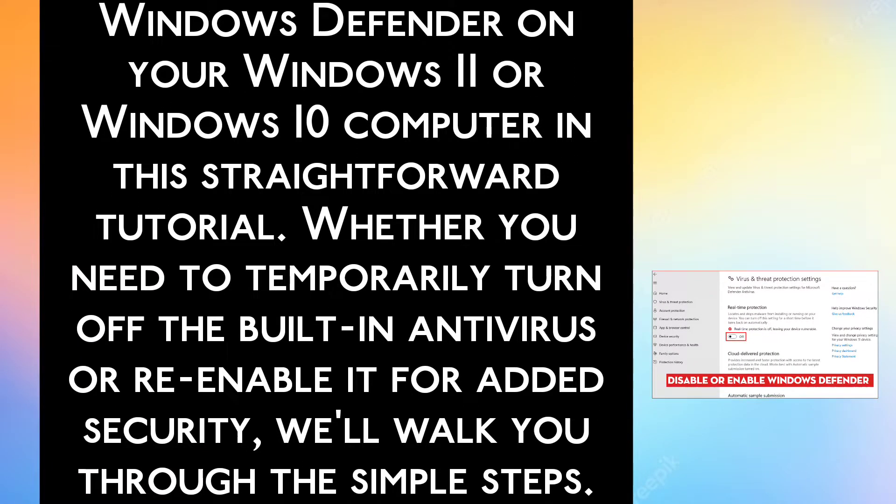
{"action": "scroll", "scroll_direction": "down", "scroll_amount": 3}
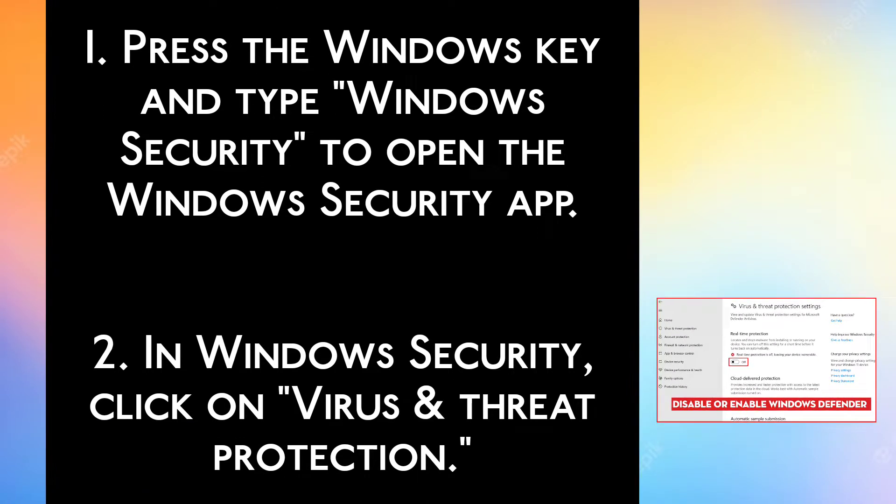
{"action": "scroll", "scroll_direction": "down", "scroll_amount": 3}
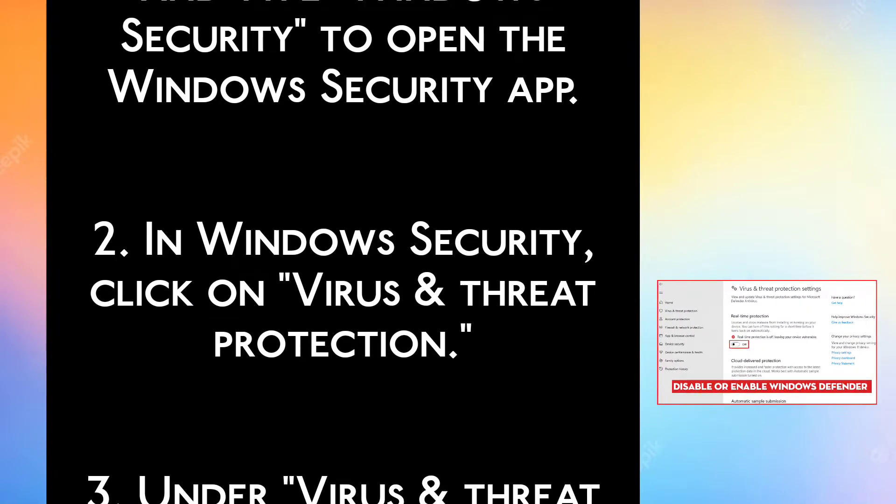
{"action": "scroll", "scroll_direction": "down", "scroll_amount": 3}
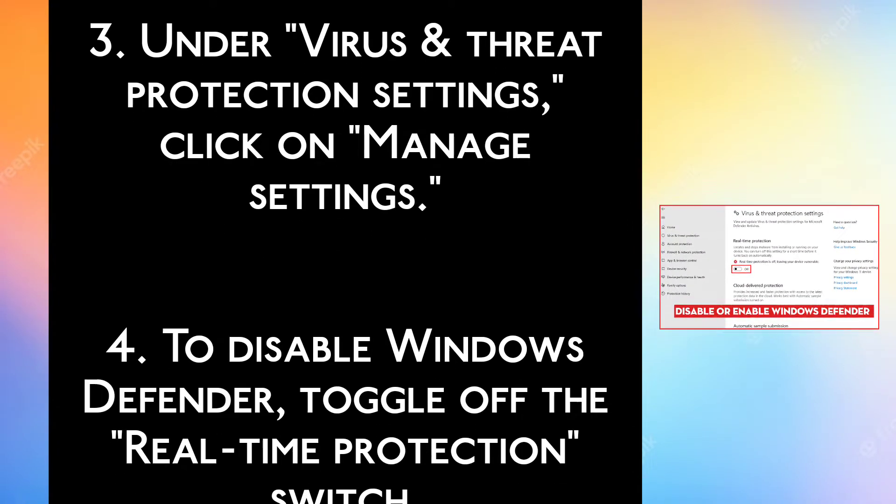
{"action": "scroll", "scroll_direction": "down", "scroll_amount": 3}
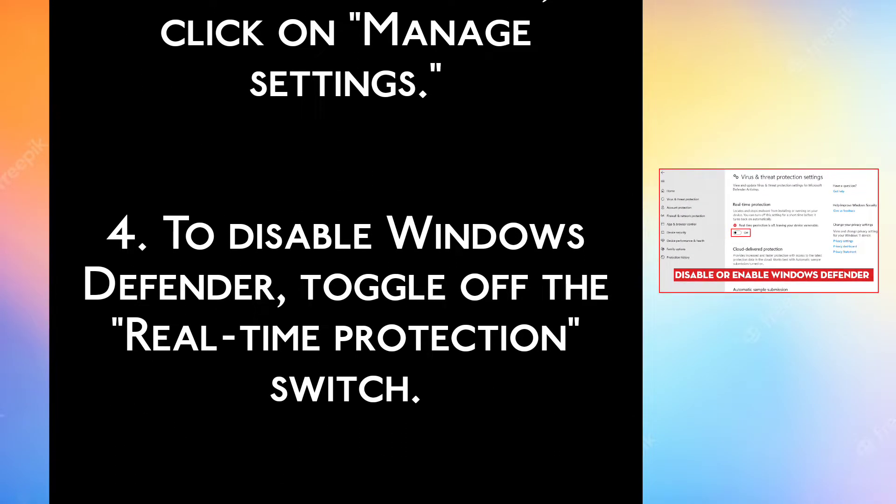
{"action": "scroll", "scroll_direction": "down", "scroll_amount": 3}
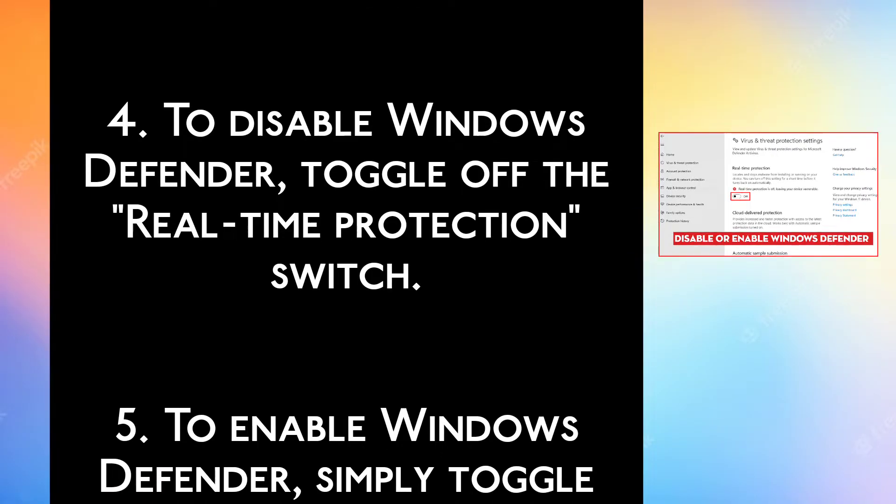
{"action": "scroll", "scroll_direction": "down", "scroll_amount": 3}
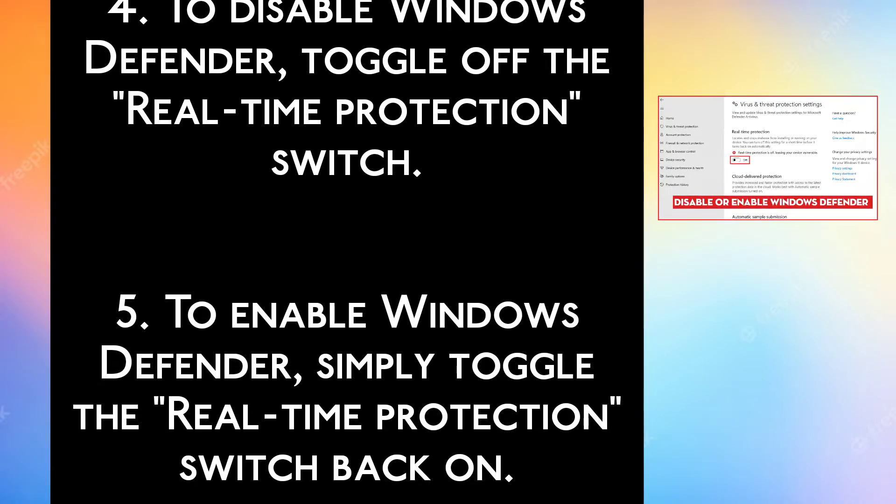